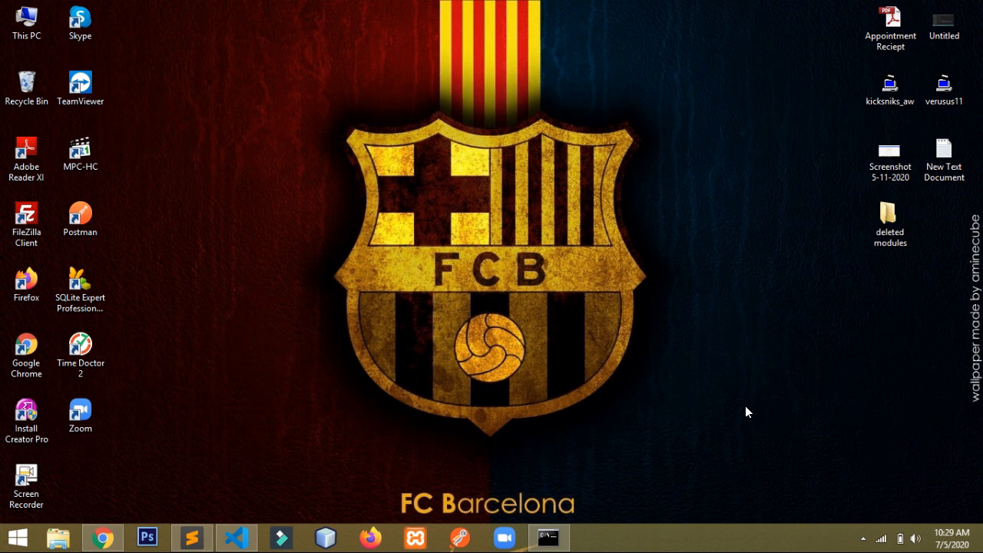
{"action": "mouse_move", "coordinate": [519, 459]}
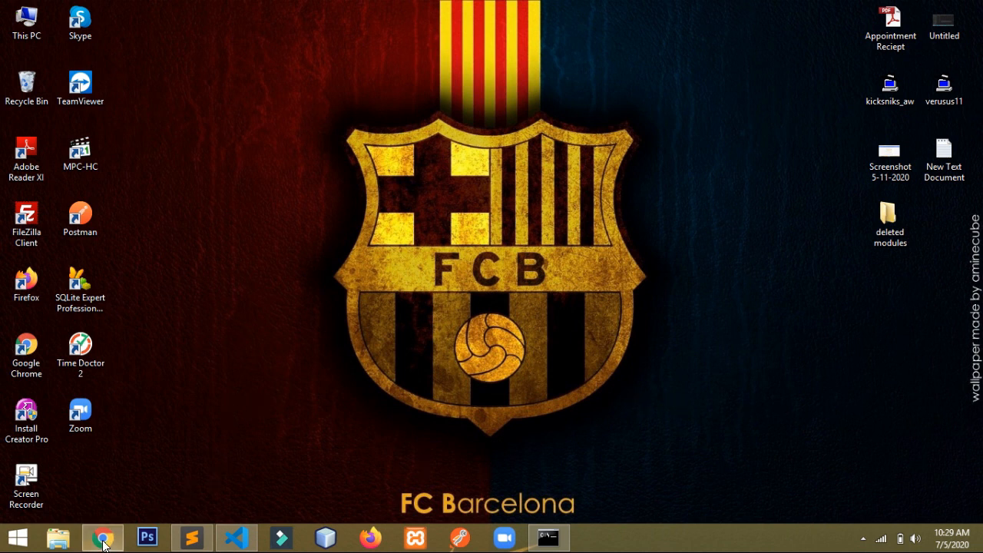
- Bring up the Sniking Store page on localhost:4200 with its console showing the CORS error
{"action": "left_click", "coordinate": [102, 537]}
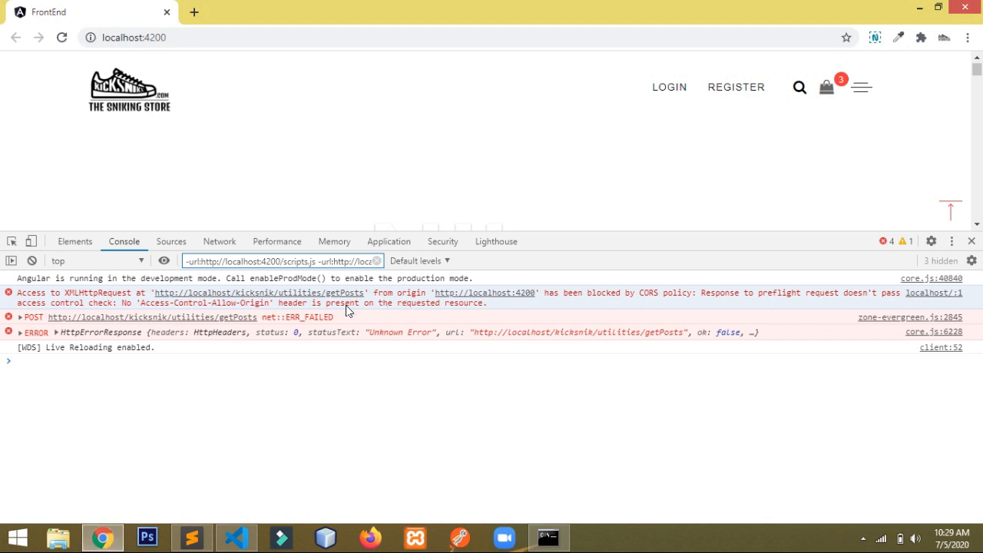
{"action": "mouse_move", "coordinate": [409, 310]}
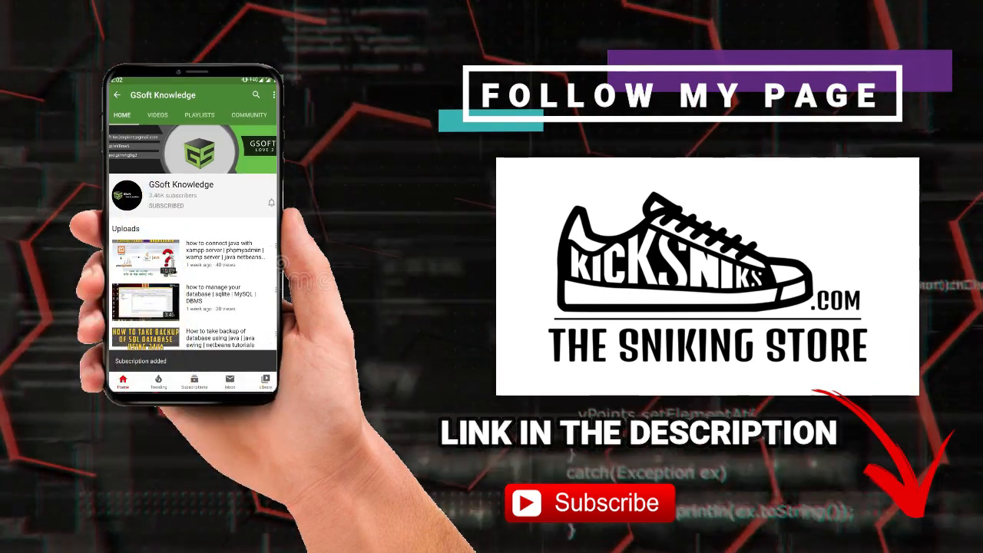
{"action": "left_click", "coordinate": [270, 203]}
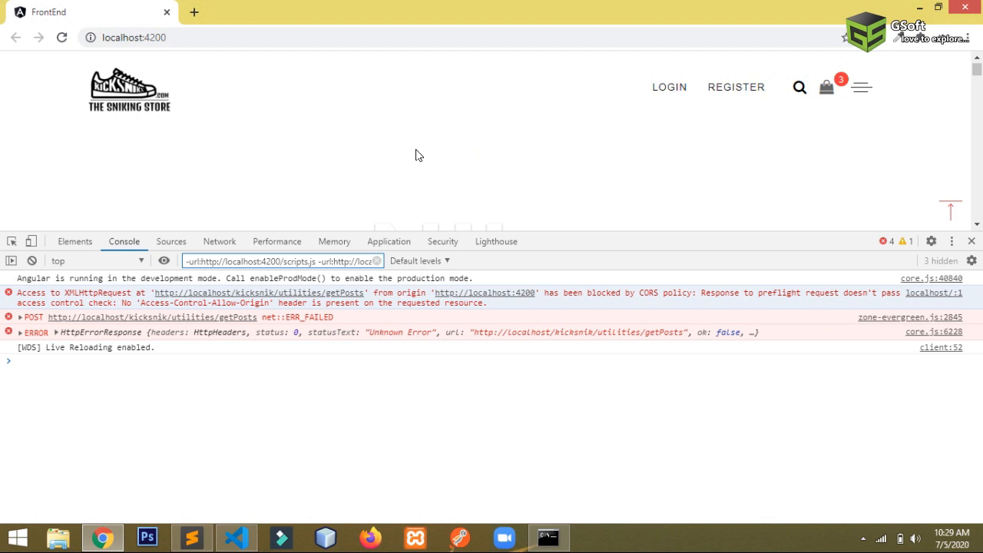
{"action": "mouse_move", "coordinate": [418, 162]}
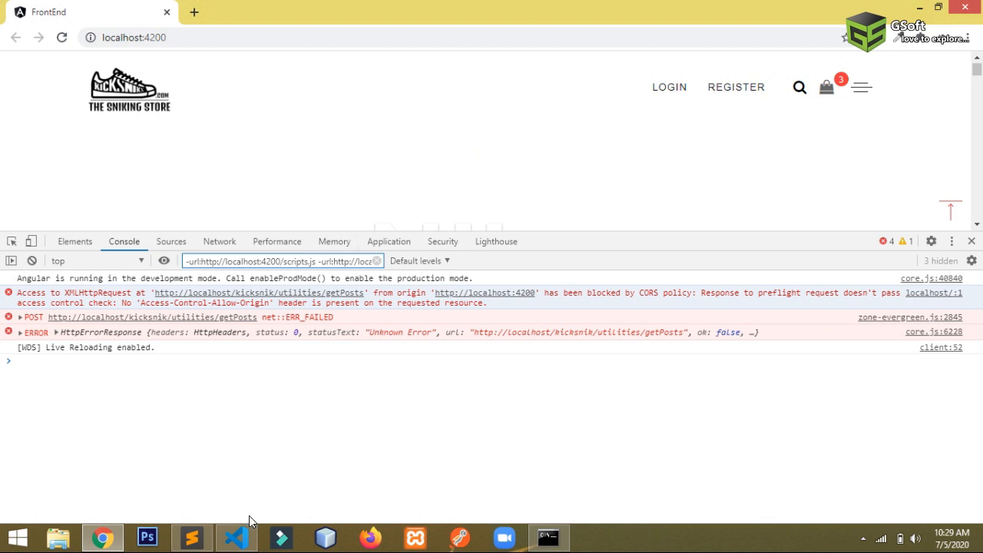
- View front-view.service.ts with the getPosts request, then home.component.ts that calls it
{"action": "left_click", "coordinate": [237, 538]}
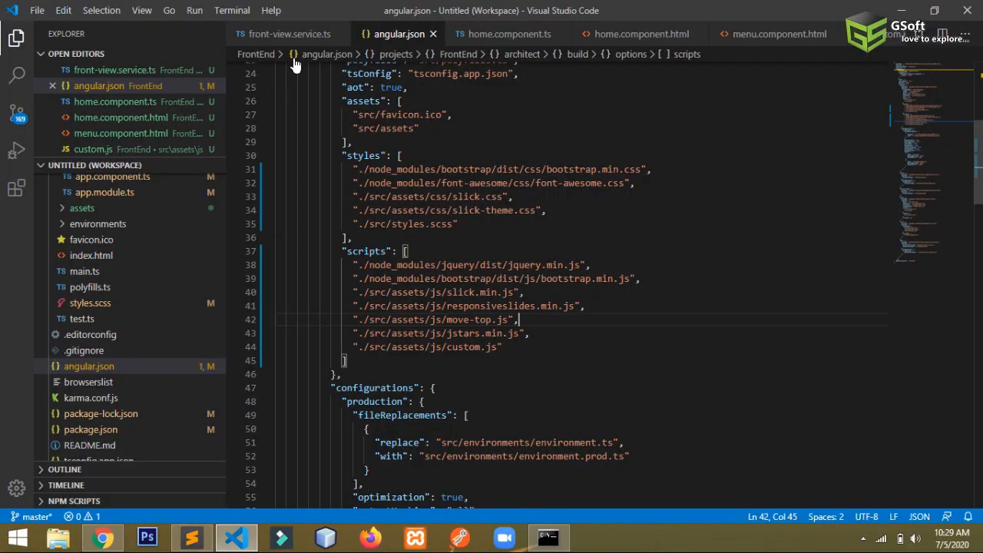
{"action": "left_click", "coordinate": [289, 34]}
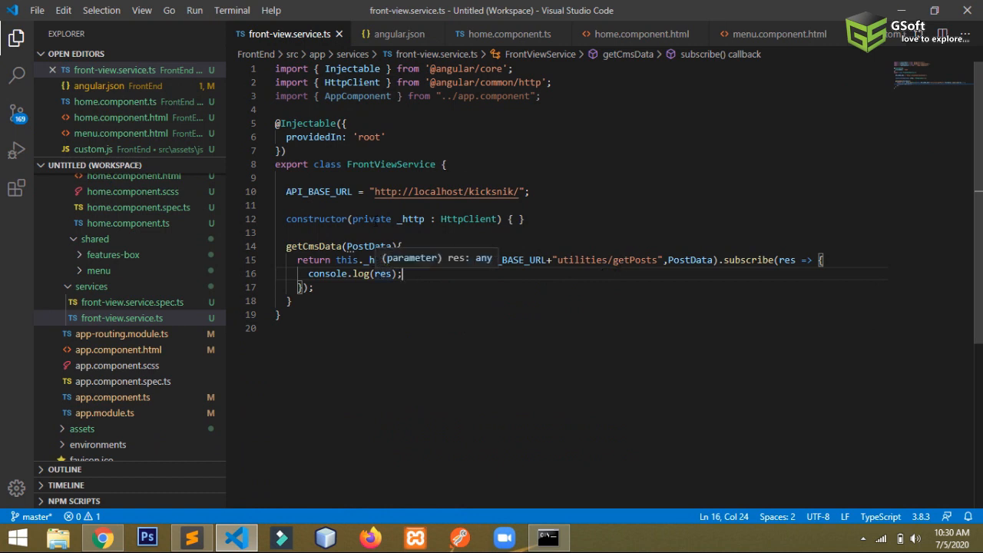
{"action": "left_click", "coordinate": [509, 34]}
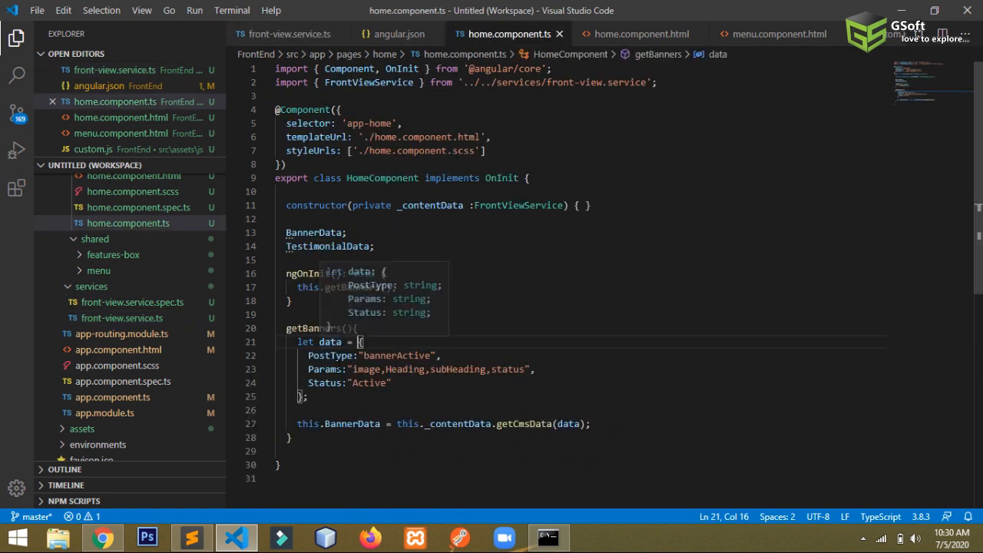
- Return to the browser to read the CORS-blocked getPosts request in the console
{"action": "key", "text": "alt+tab"}
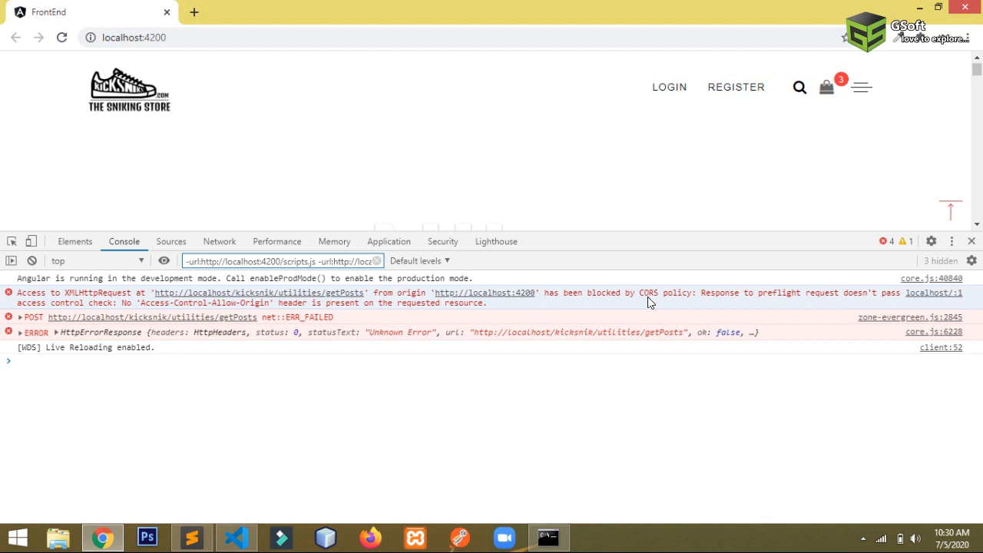
{"action": "mouse_move", "coordinate": [674, 301]}
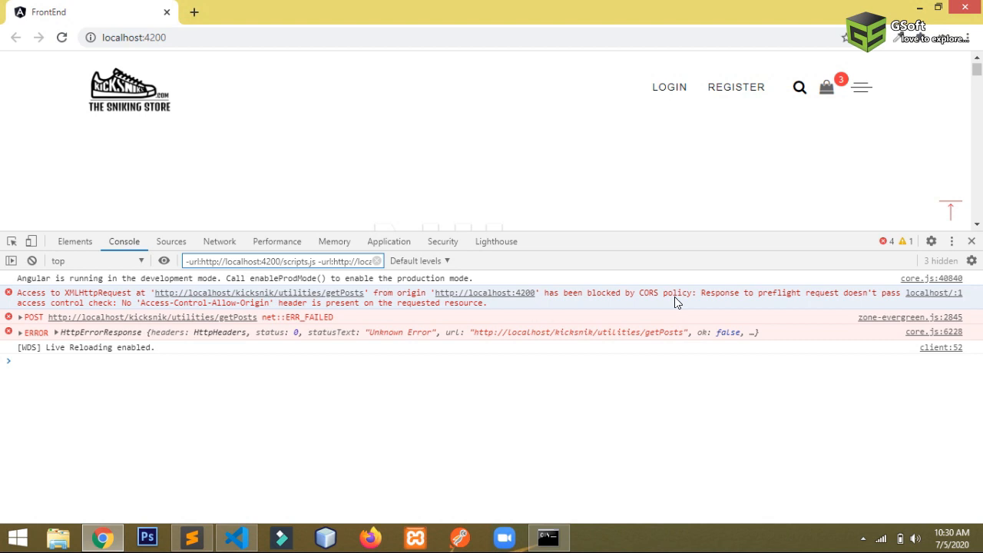
{"action": "mouse_move", "coordinate": [550, 313]}
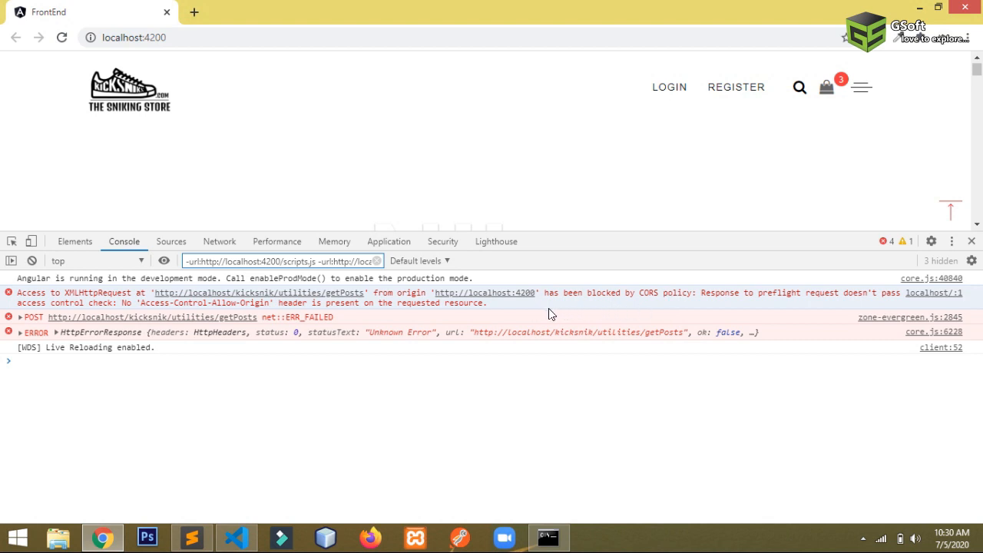
{"action": "mouse_move", "coordinate": [632, 304]}
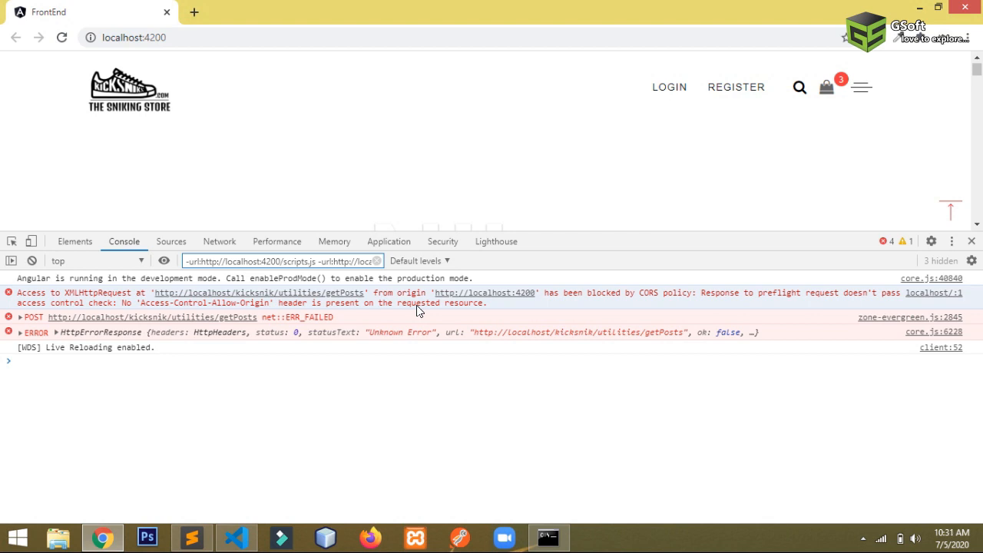
{"action": "mouse_move", "coordinate": [409, 313]}
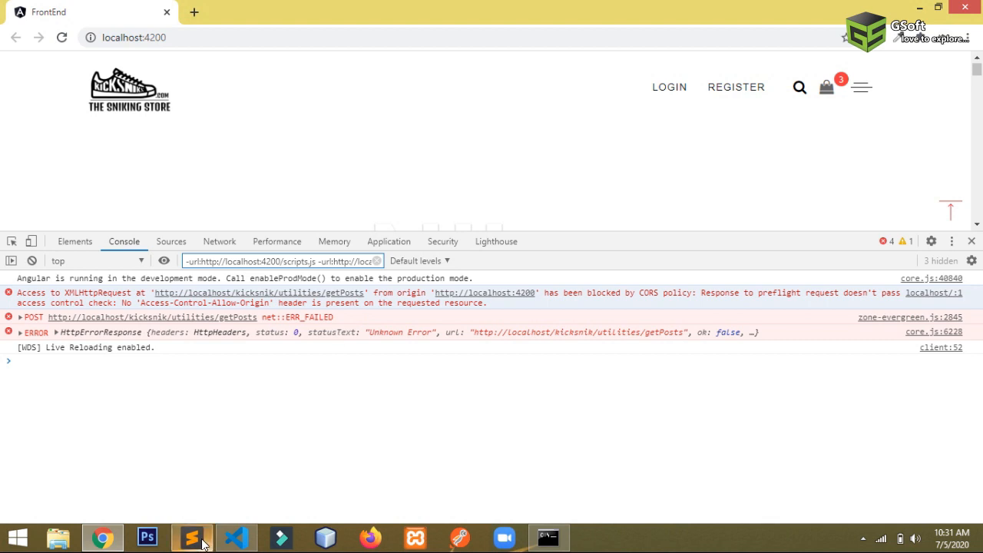
{"action": "mouse_move", "coordinate": [194, 536]}
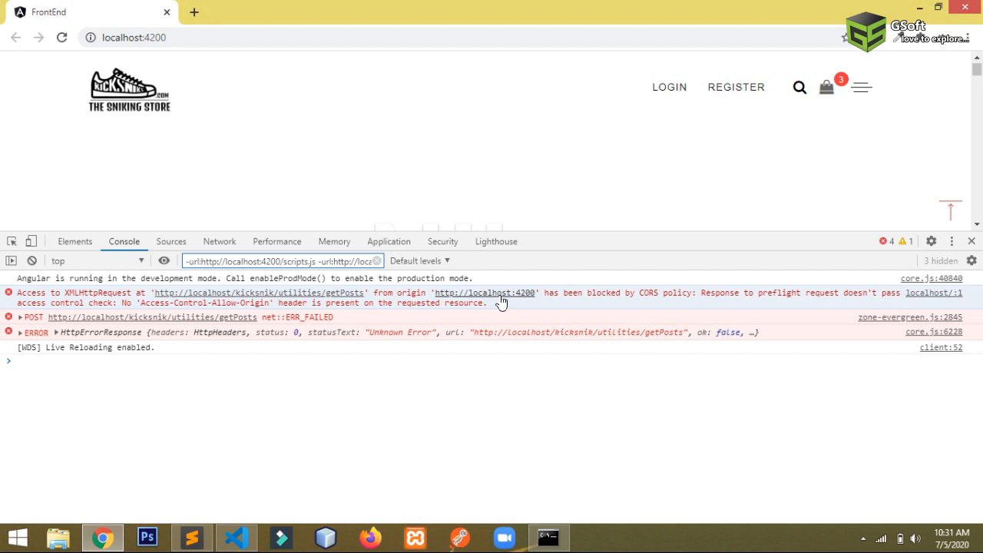
{"action": "mouse_move", "coordinate": [192, 537]}
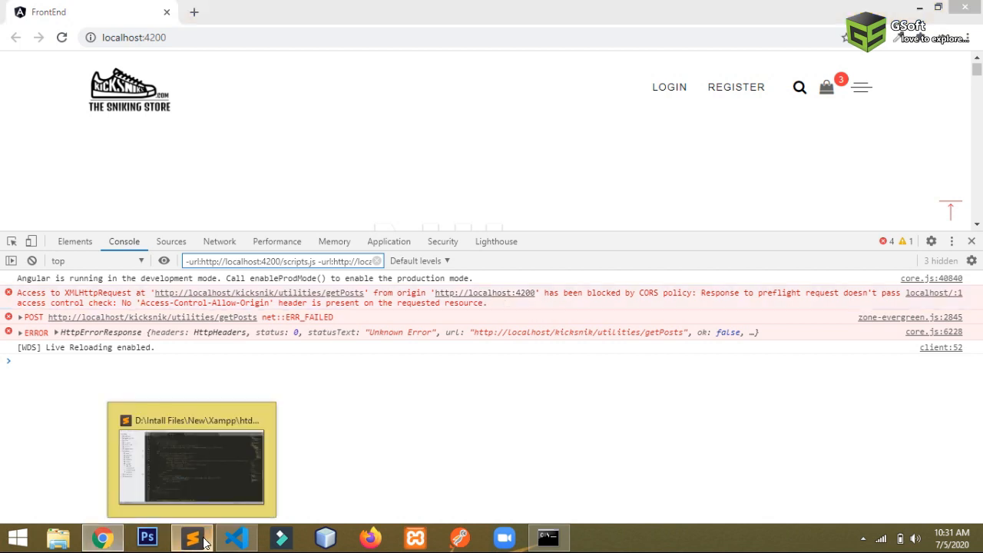
- Add Access-Control-Allow-Origin "*", Allow-Methods and Allow-Headers lines to the kicksnik .htaccess
{"action": "left_click", "coordinate": [191, 538]}
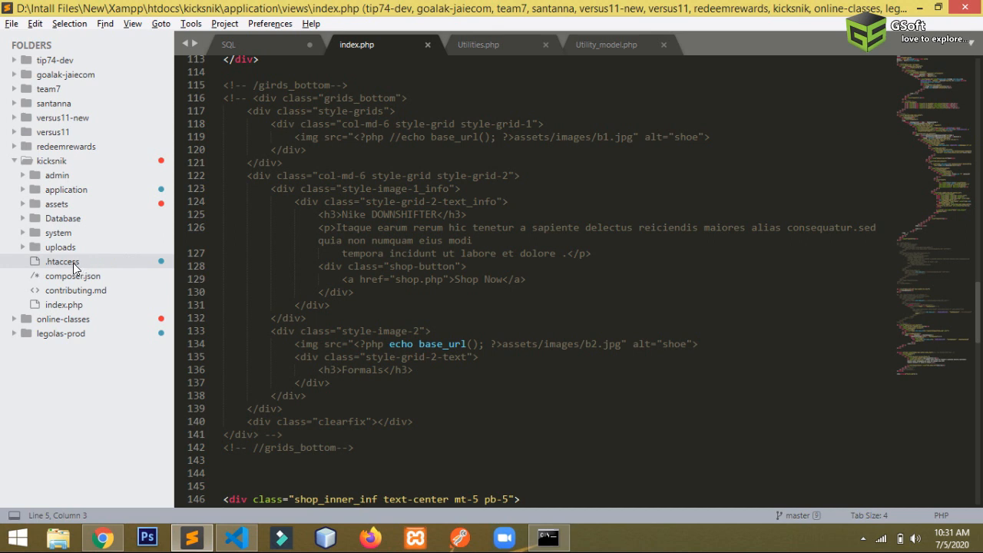
{"action": "left_click", "coordinate": [61, 261]}
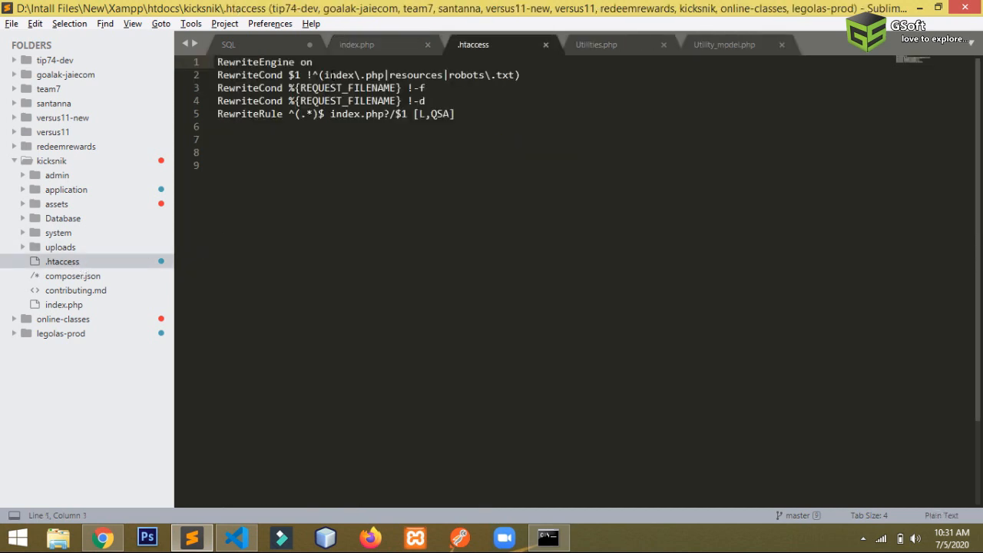
{"action": "key", "text": "Enter"}
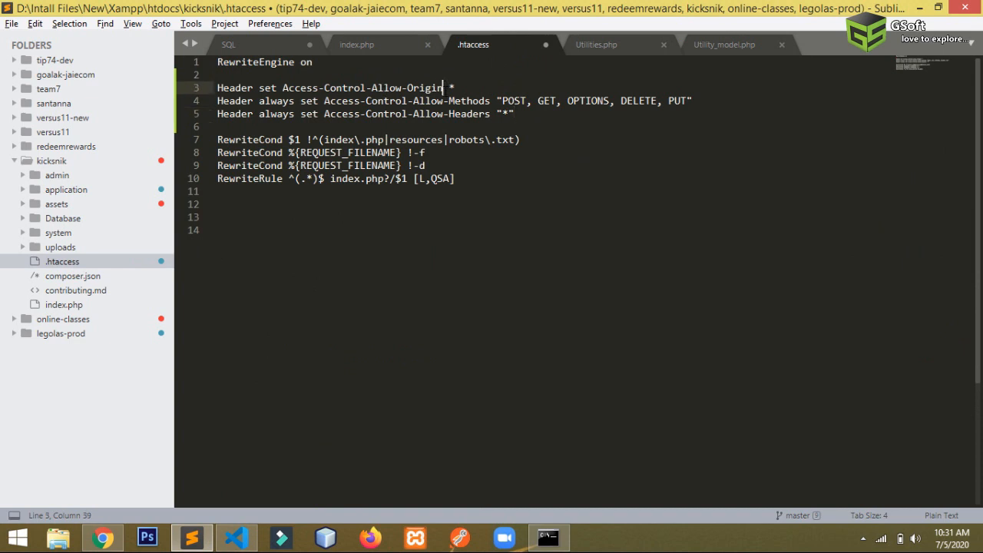
- Remove OPTIONS from the allowed methods line, save .htaccess and check the browser console
{"action": "left_click", "coordinate": [504, 114]}
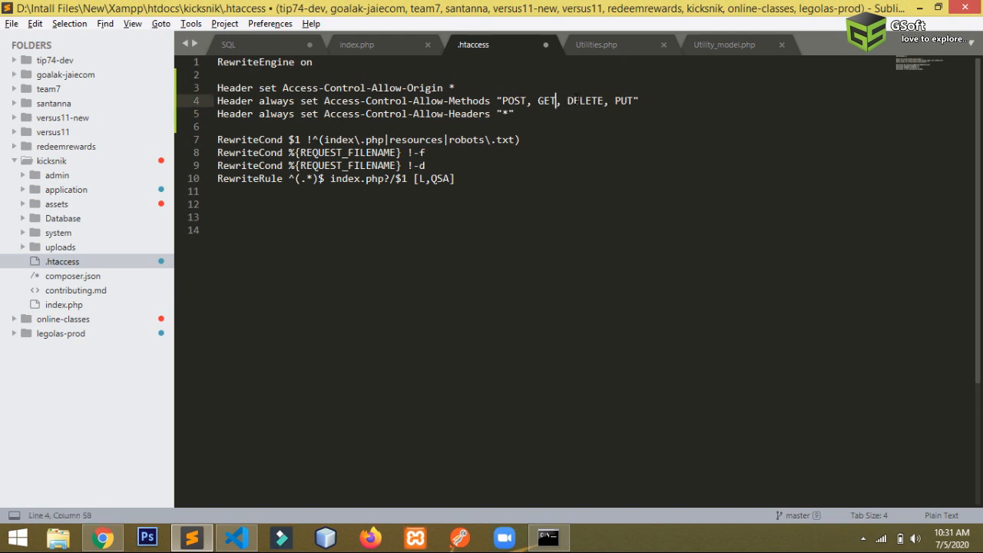
{"action": "key", "text": "ctrl+s"}
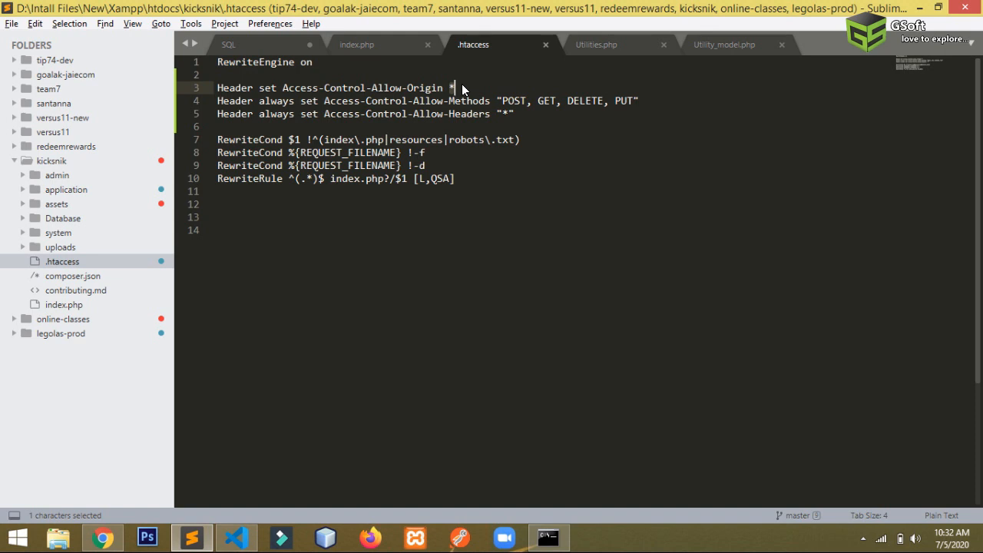
{"action": "left_click", "coordinate": [432, 87]}
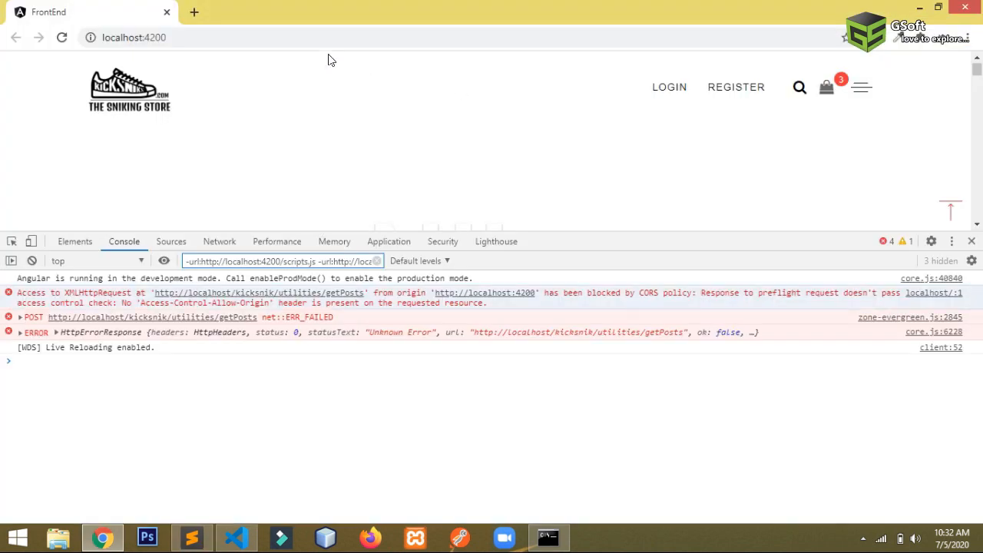
{"action": "left_click", "coordinate": [134, 37]}
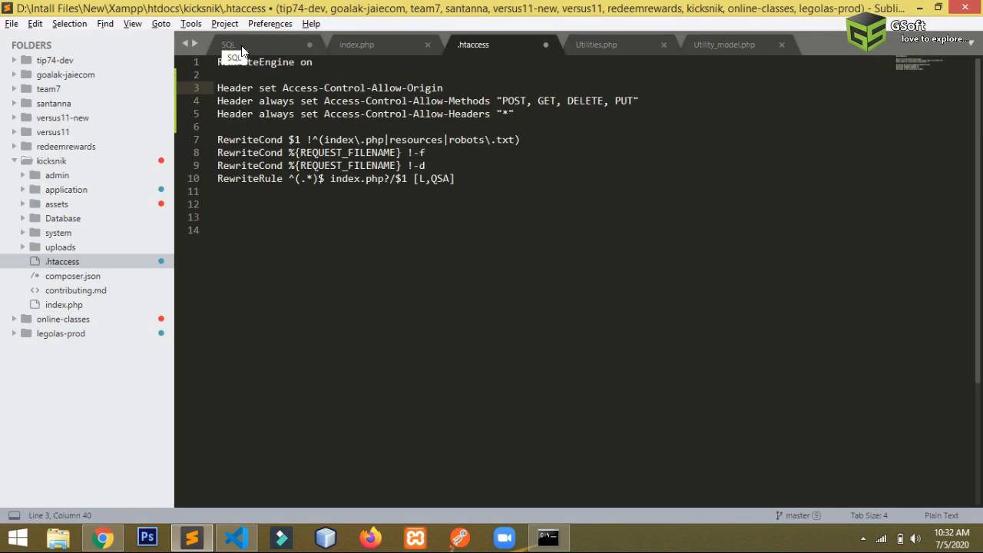
{"action": "type", "text": "'http://localhost:4200/'"}
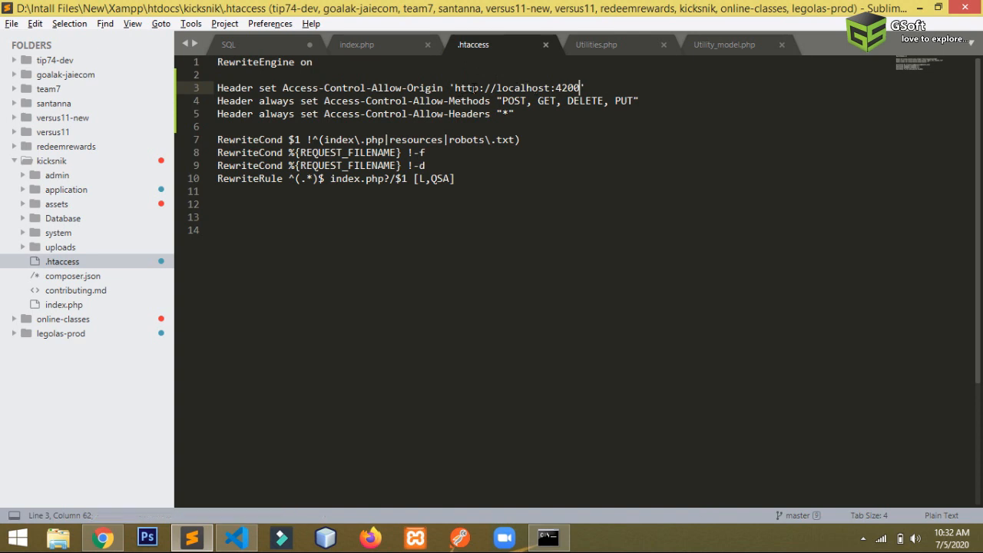
{"action": "left_click", "coordinate": [101, 538]}
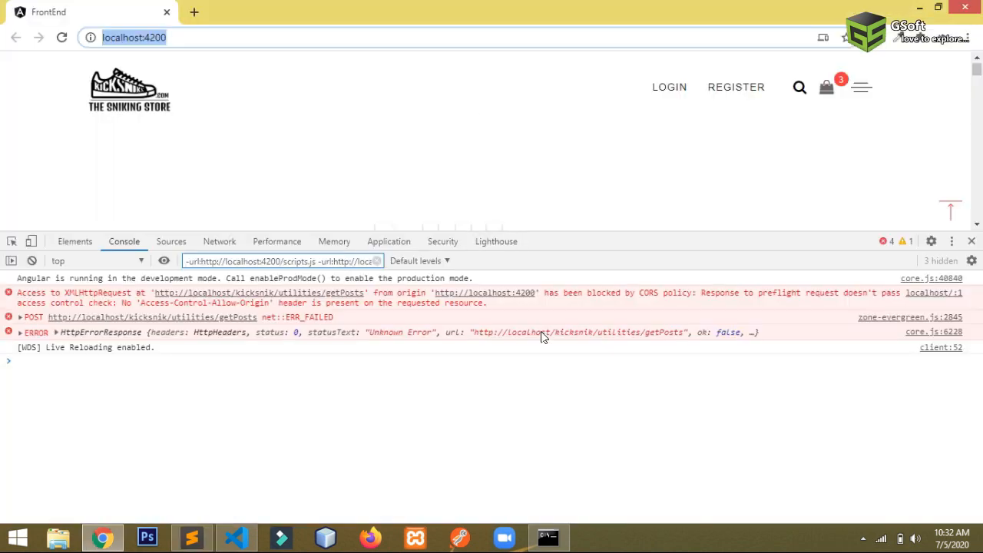
{"action": "left_click", "coordinate": [191, 538]}
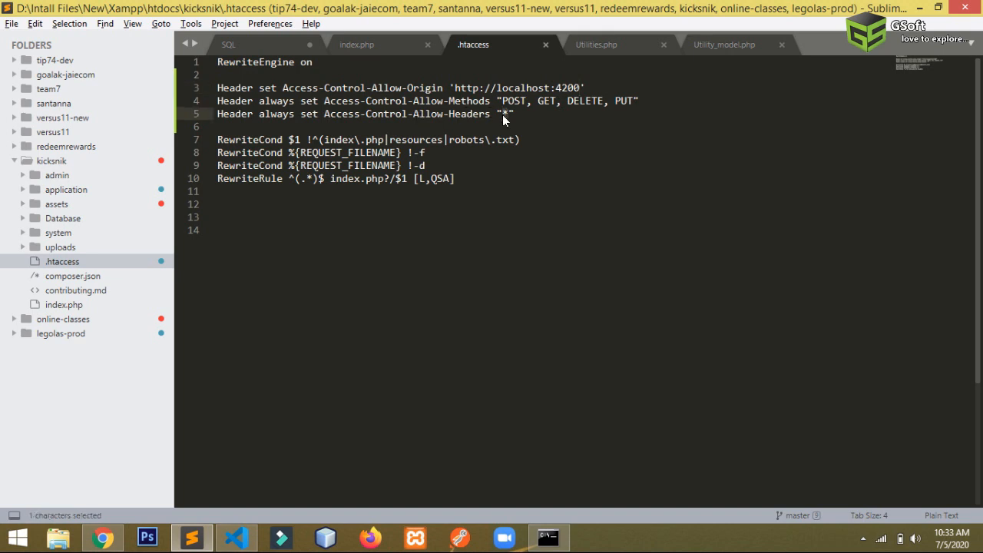
{"action": "left_click", "coordinate": [513, 114]}
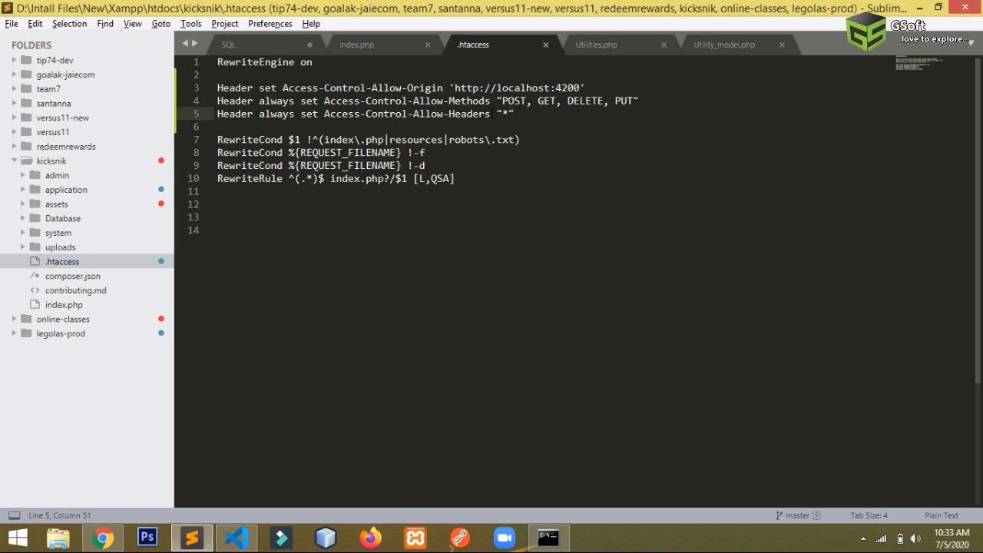
{"action": "left_click", "coordinate": [101, 537]}
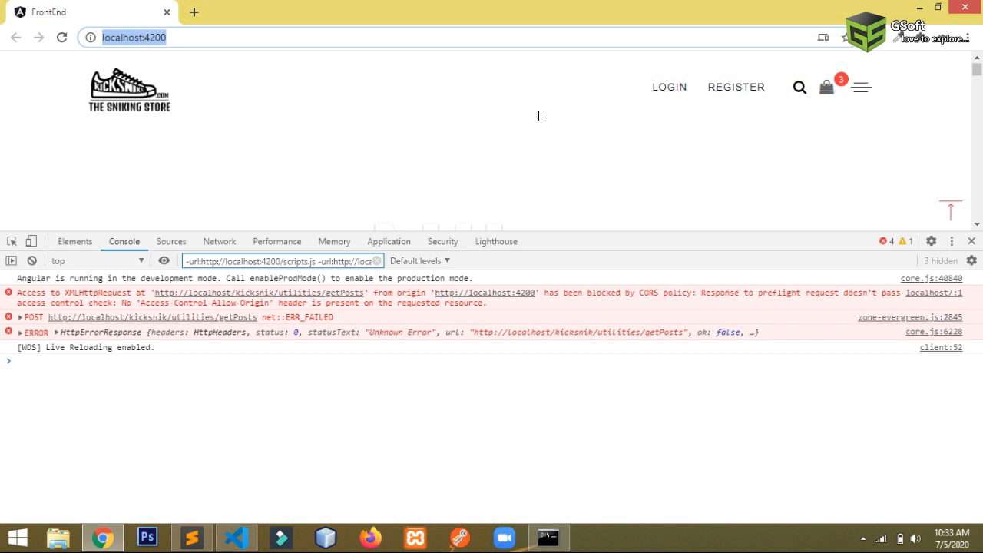
- Return to the .htaccess file while the CORS error persists in the console
{"action": "left_click", "coordinate": [190, 538]}
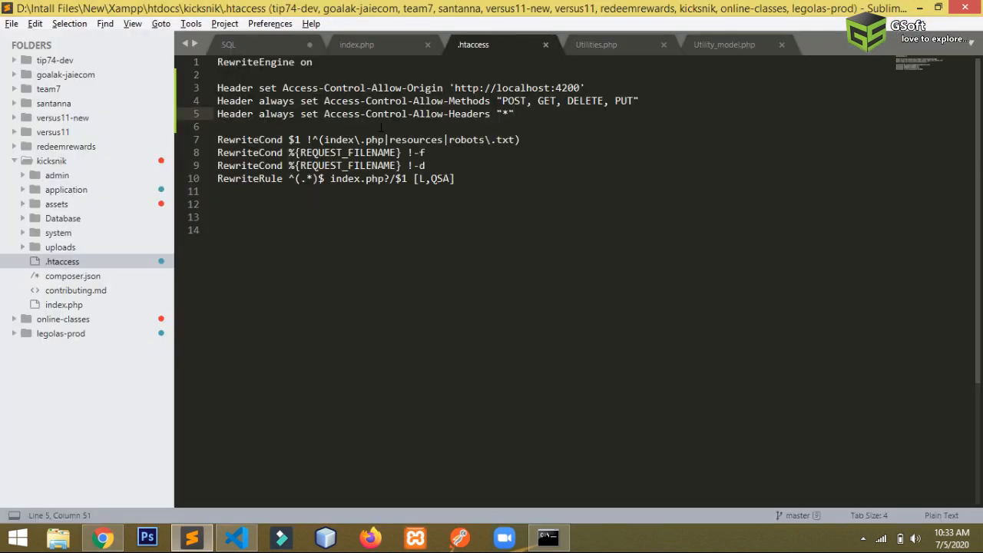
{"action": "mouse_move", "coordinate": [147, 242]}
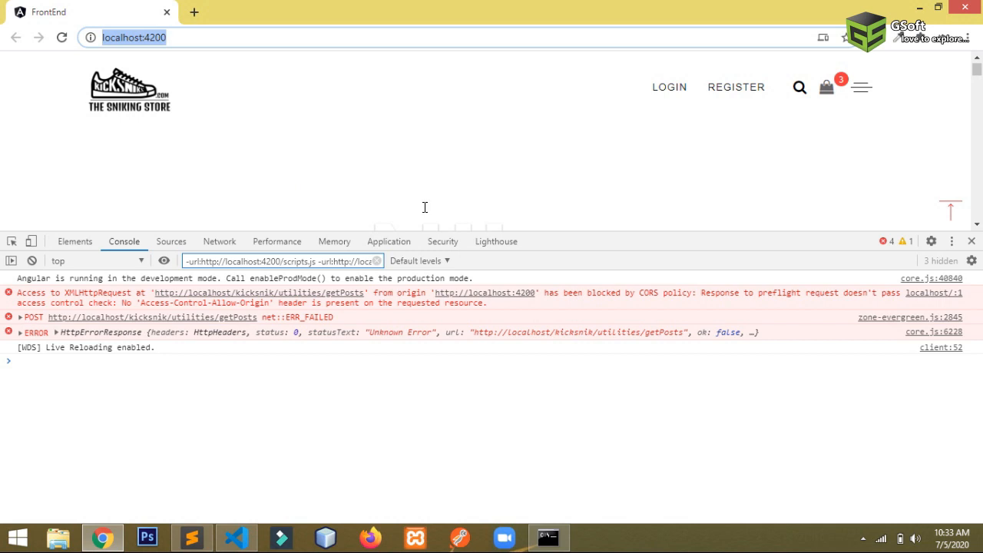
{"action": "mouse_move", "coordinate": [436, 202]}
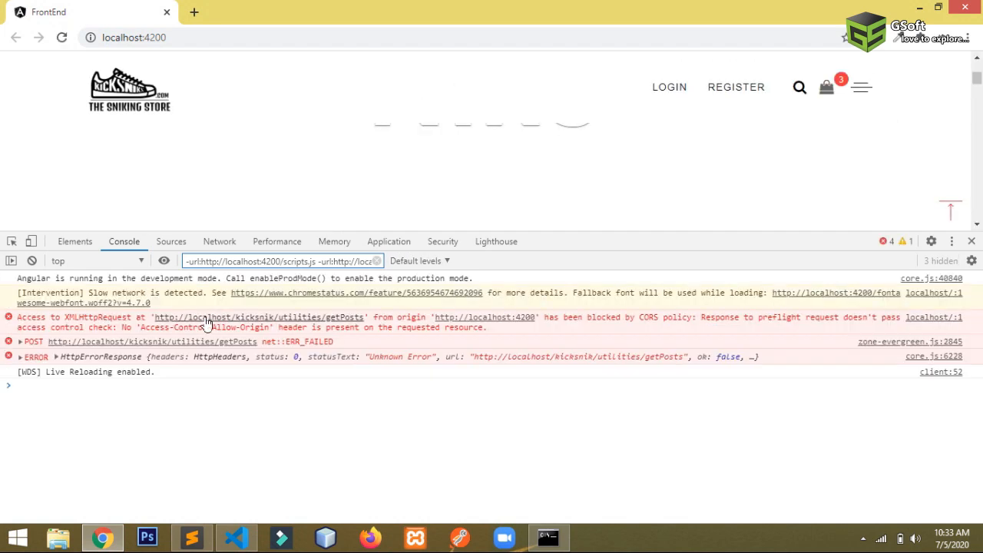
{"action": "mouse_move", "coordinate": [476, 326]}
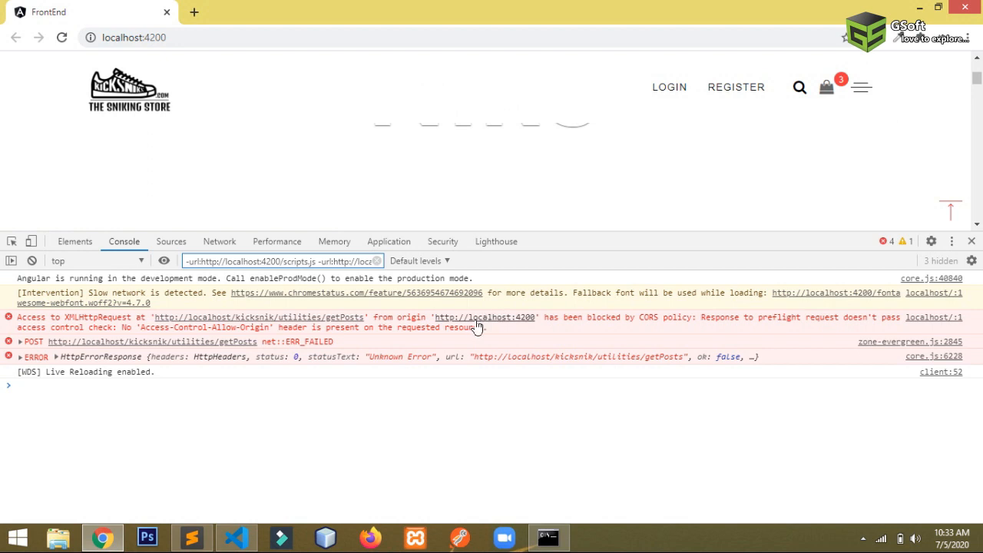
- Glance at .htaccess, then reload the store app so the console logs a 200 Success response
{"action": "left_click", "coordinate": [190, 537]}
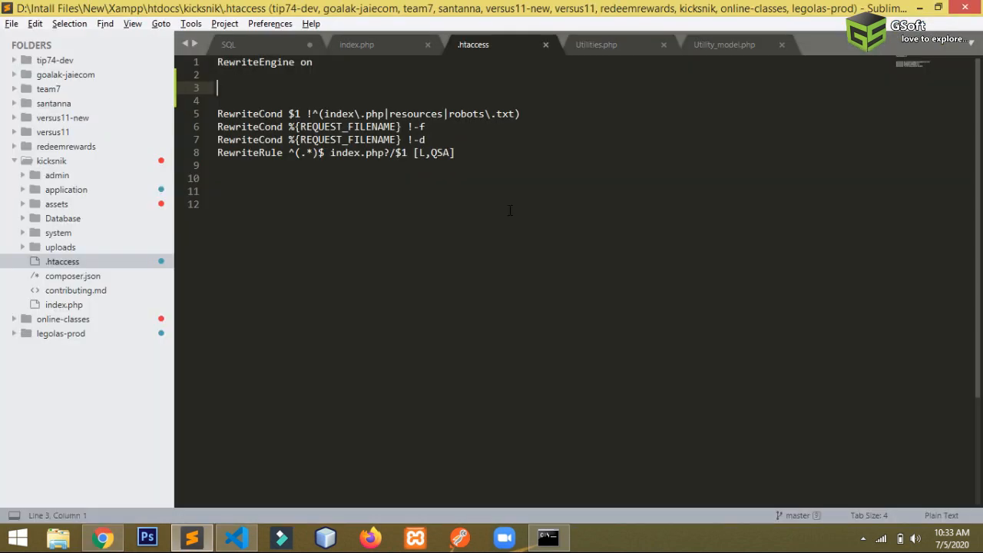
{"action": "left_click", "coordinate": [101, 538]}
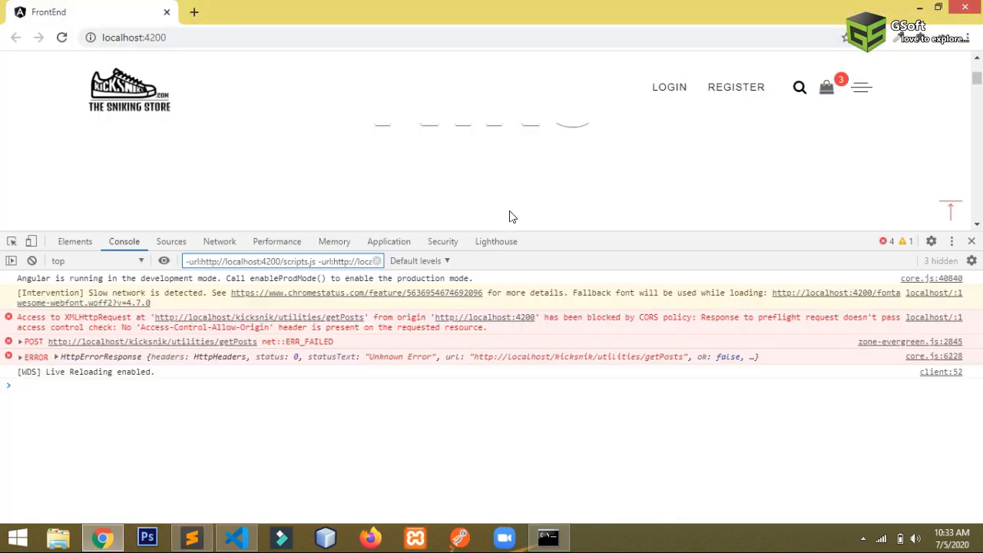
{"action": "left_click", "coordinate": [62, 37]}
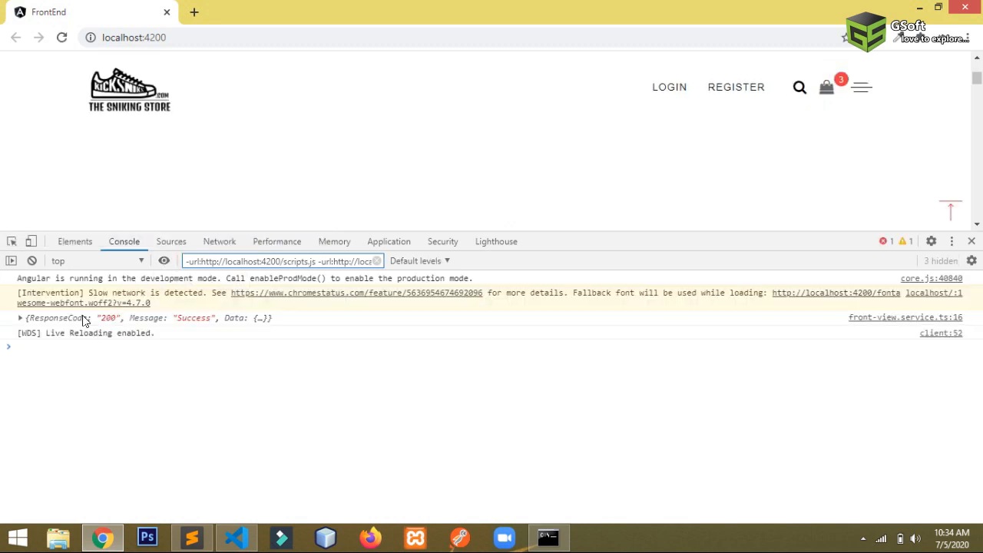
- Expand the logged response to show Message Success and ResponseCode 200, glancing at the CORS headers
{"action": "left_click", "coordinate": [19, 316]}
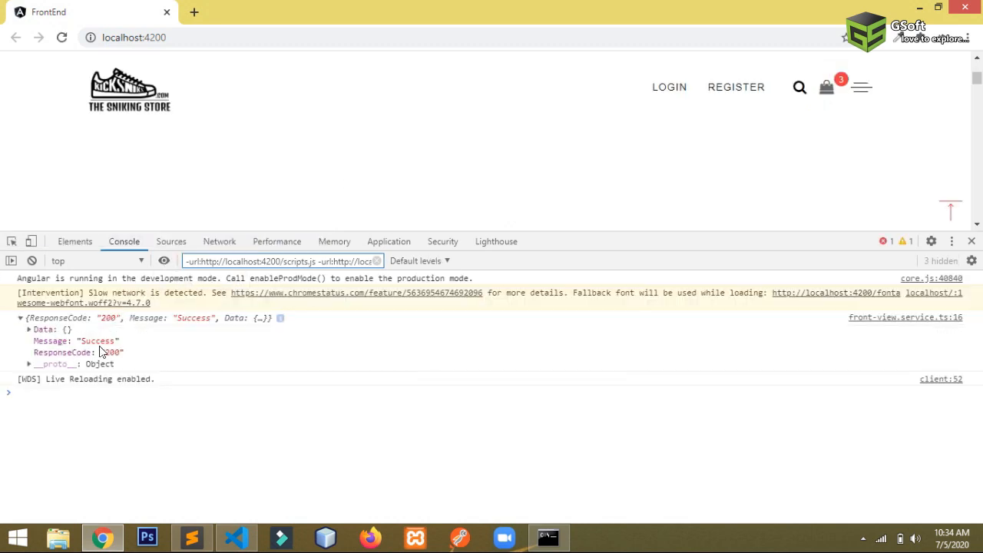
{"action": "double_click", "coordinate": [109, 352]}
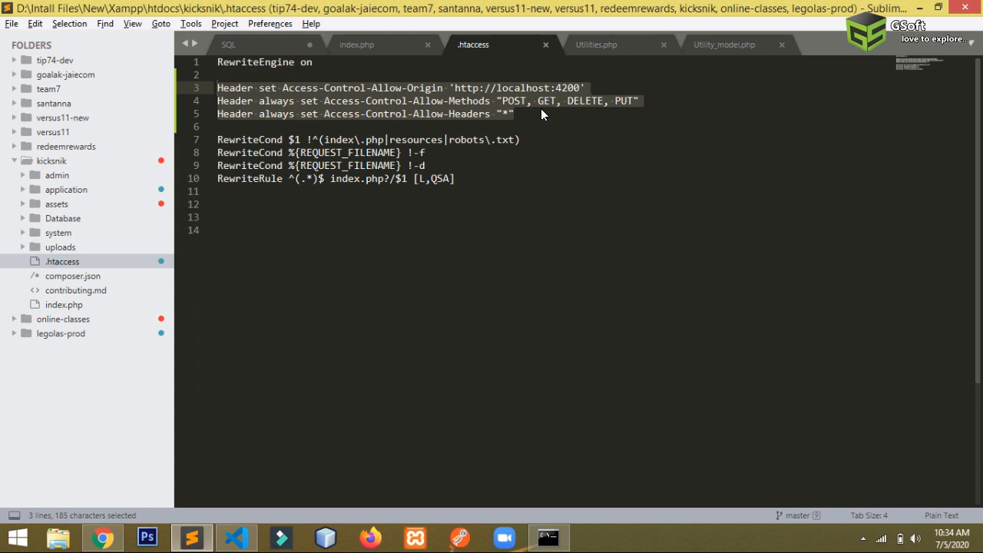
{"action": "left_click", "coordinate": [513, 113]}
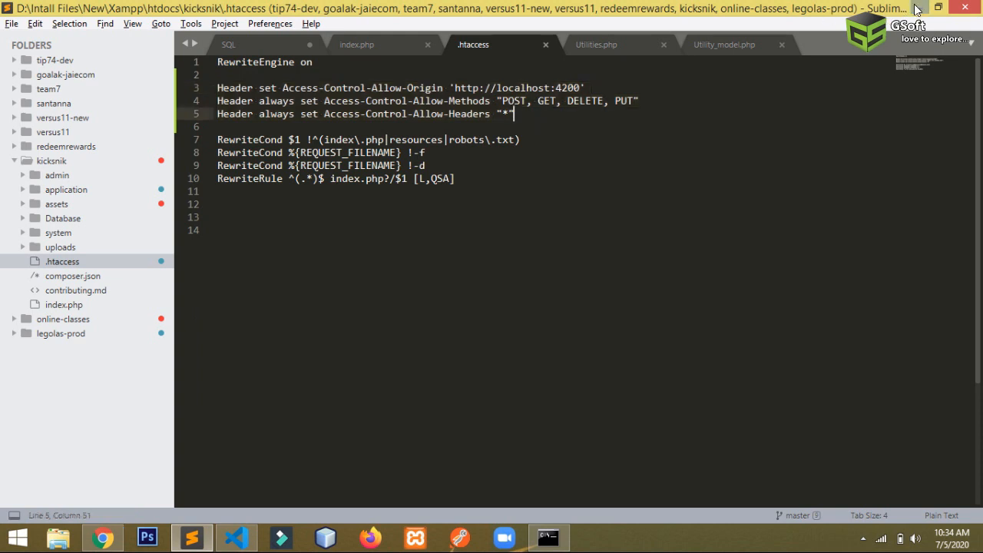
{"action": "left_click", "coordinate": [102, 538]}
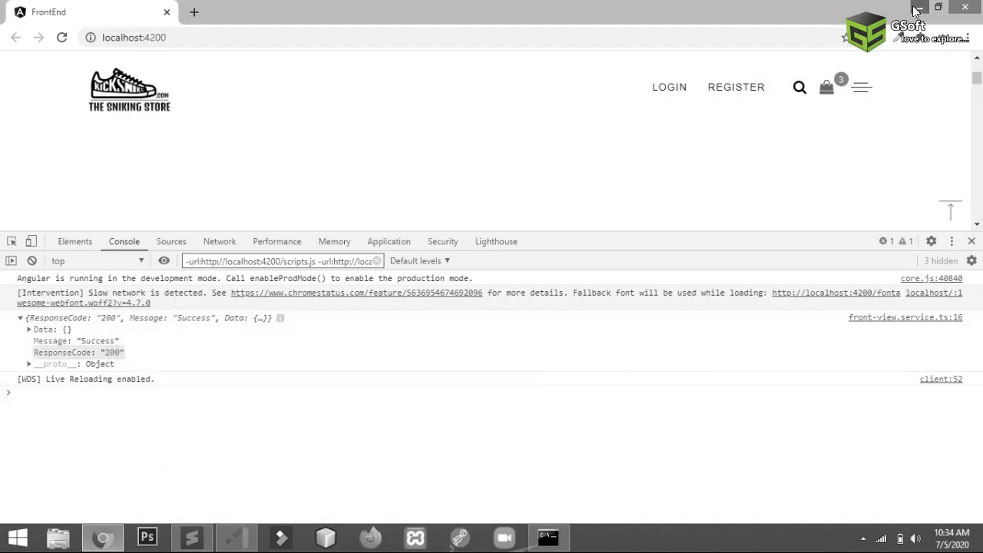